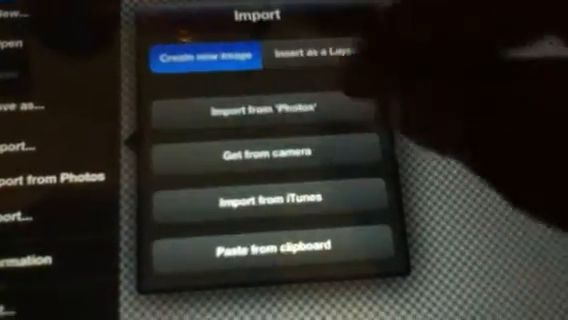
# Step: Choose 'Import from Photos' to pick a picture for the new image
pyautogui.click(268, 112)
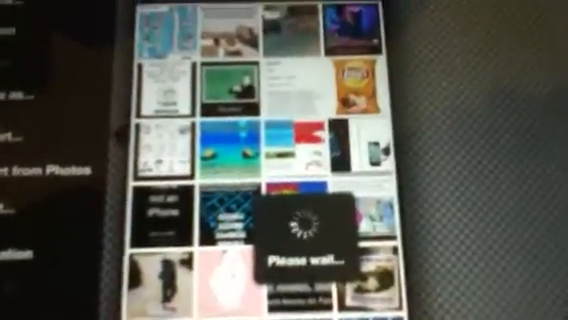